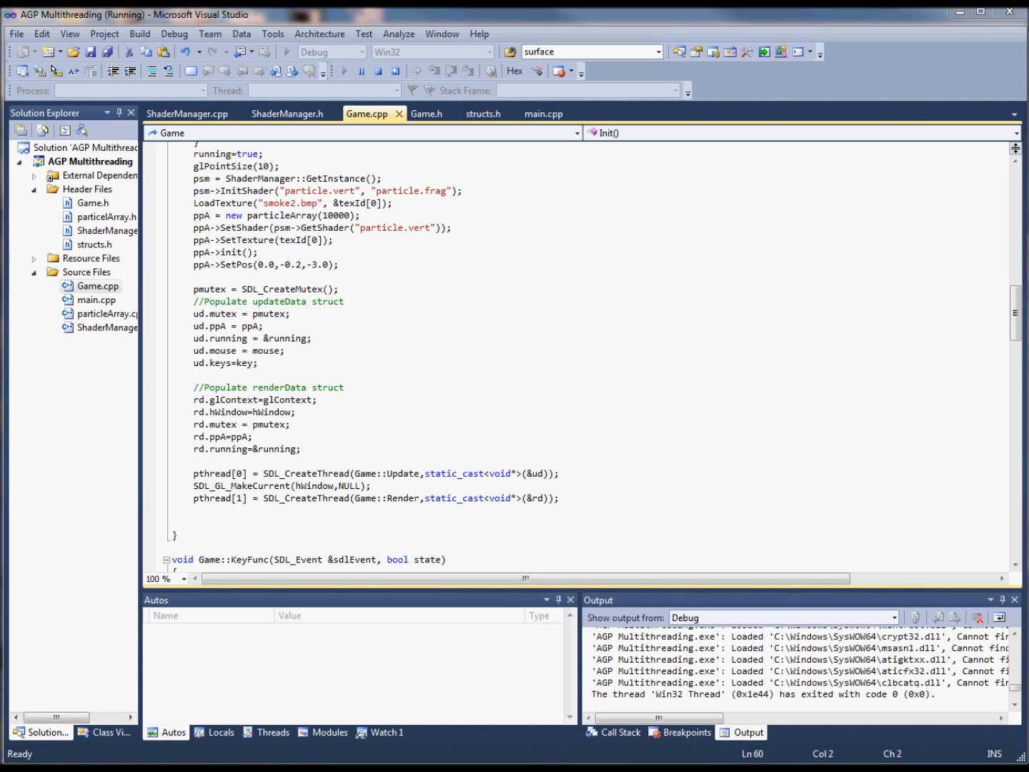
pyautogui.moveTo(863, 280)
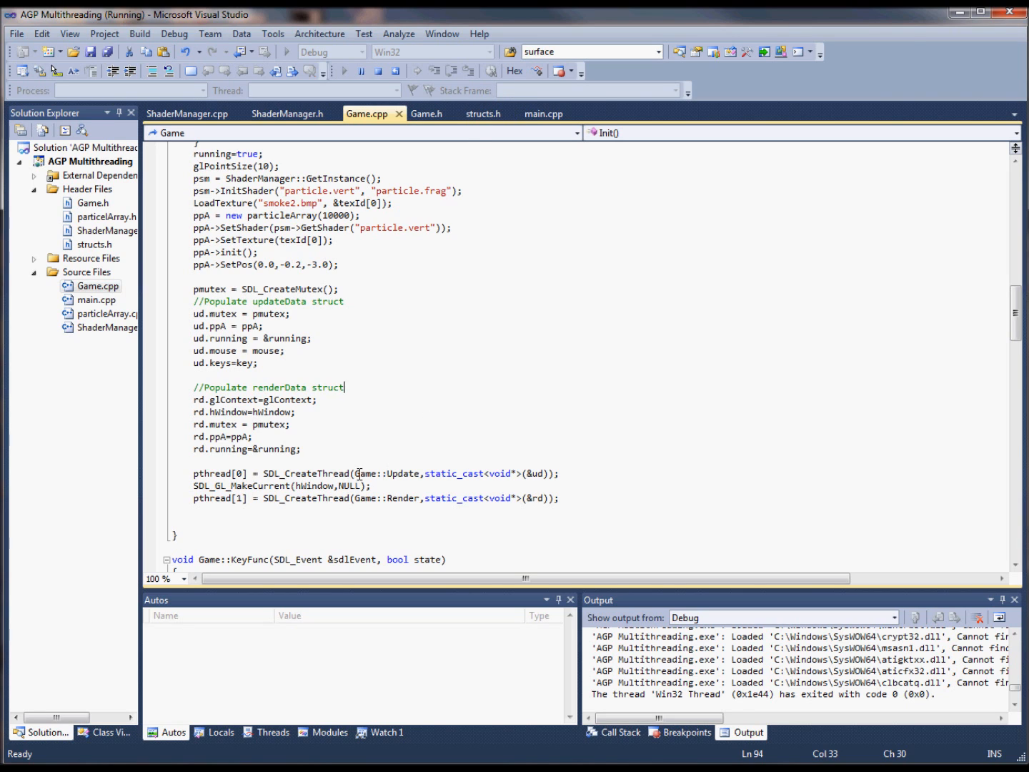
# Switch to structs.h and scroll through the updateData and renderData struct definitions.
pyautogui.moveTo(376, 499); pyautogui.dragTo(547, 498)
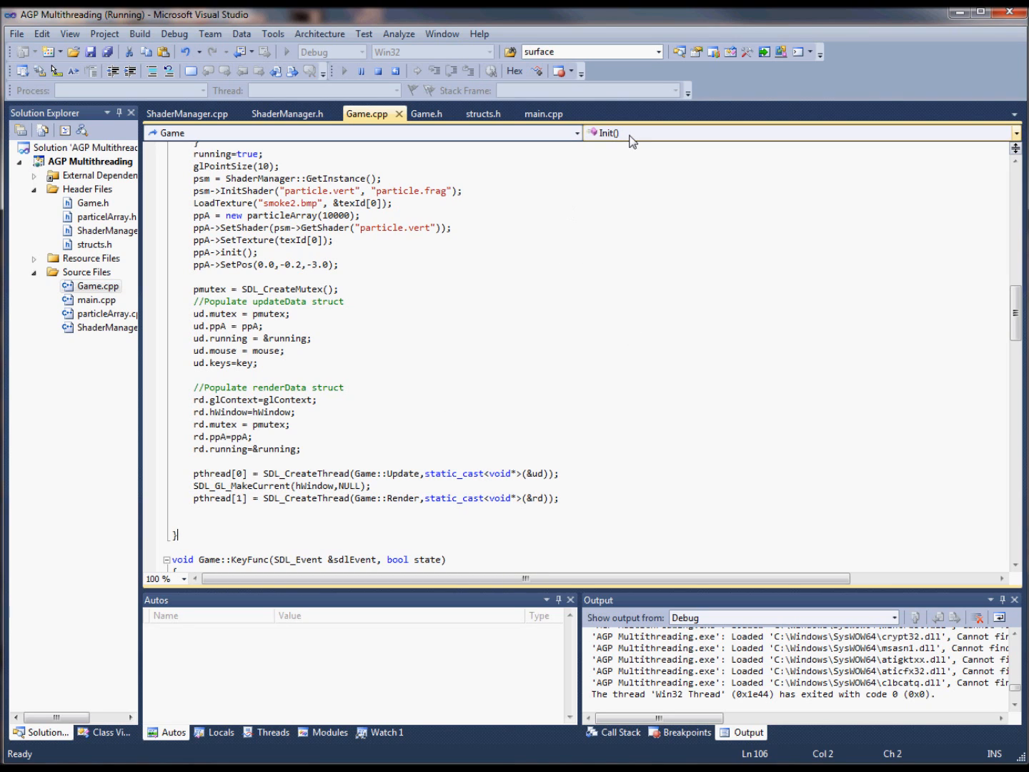
pyautogui.click(484, 113)
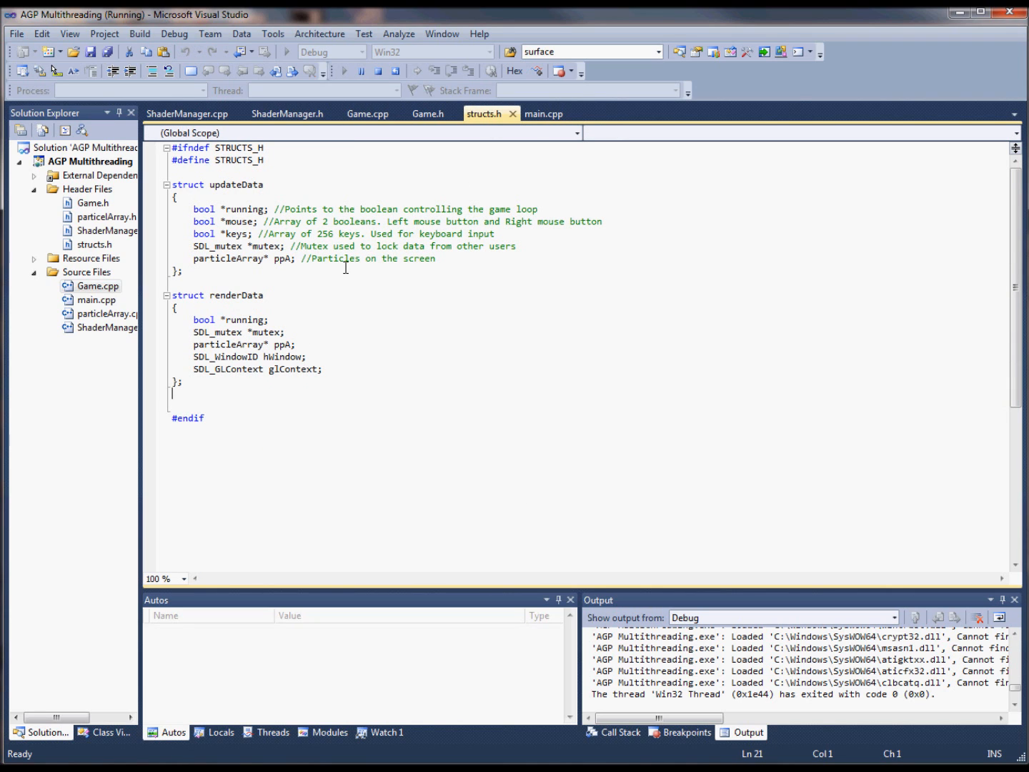
pyautogui.moveTo(365, 313)
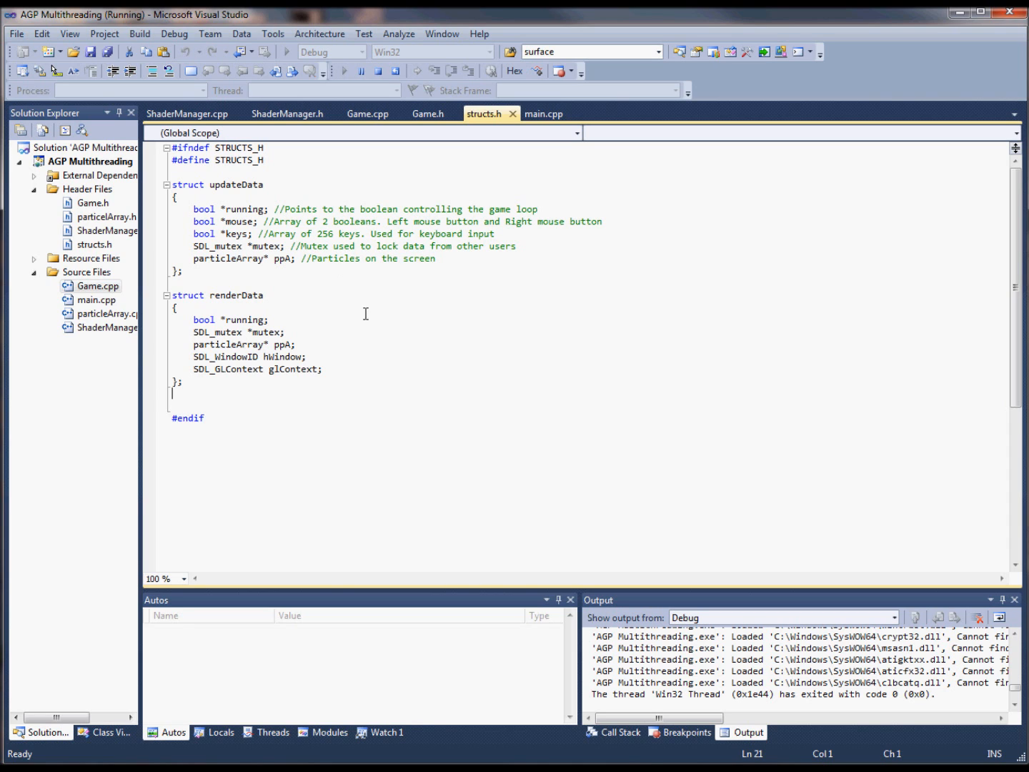
pyautogui.moveTo(185, 185); pyautogui.dragTo(178, 392)
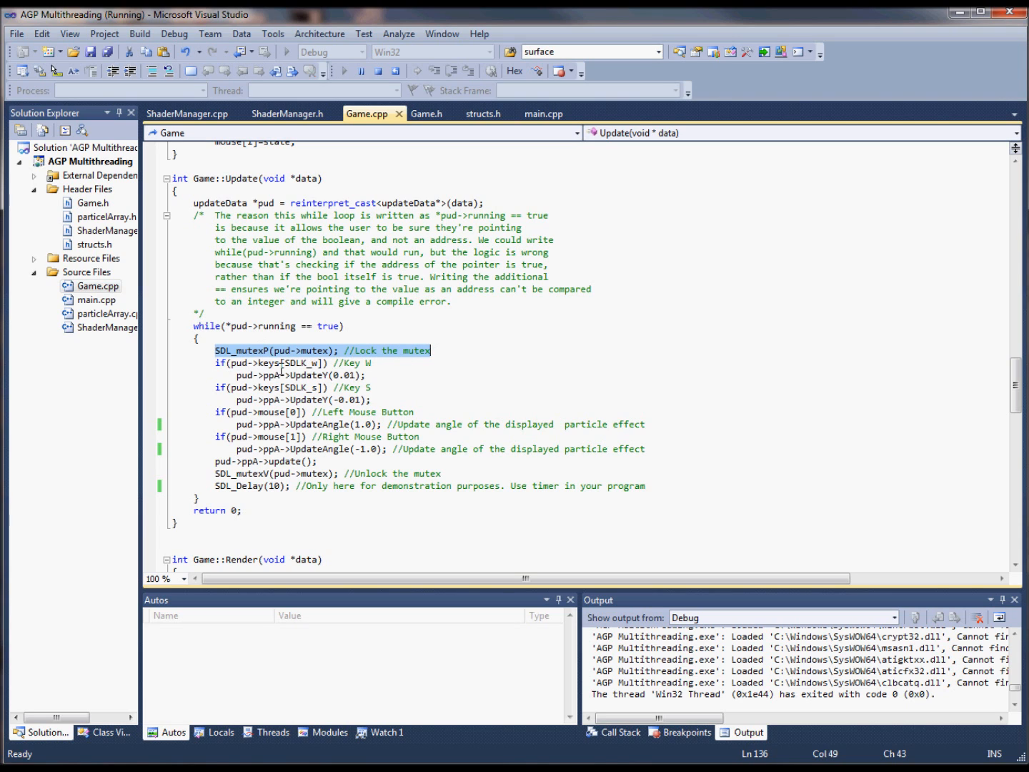
# Back in Game.cpp, highlight the SDL_mutexP lock line in Game::Update.
pyautogui.click(214, 473)
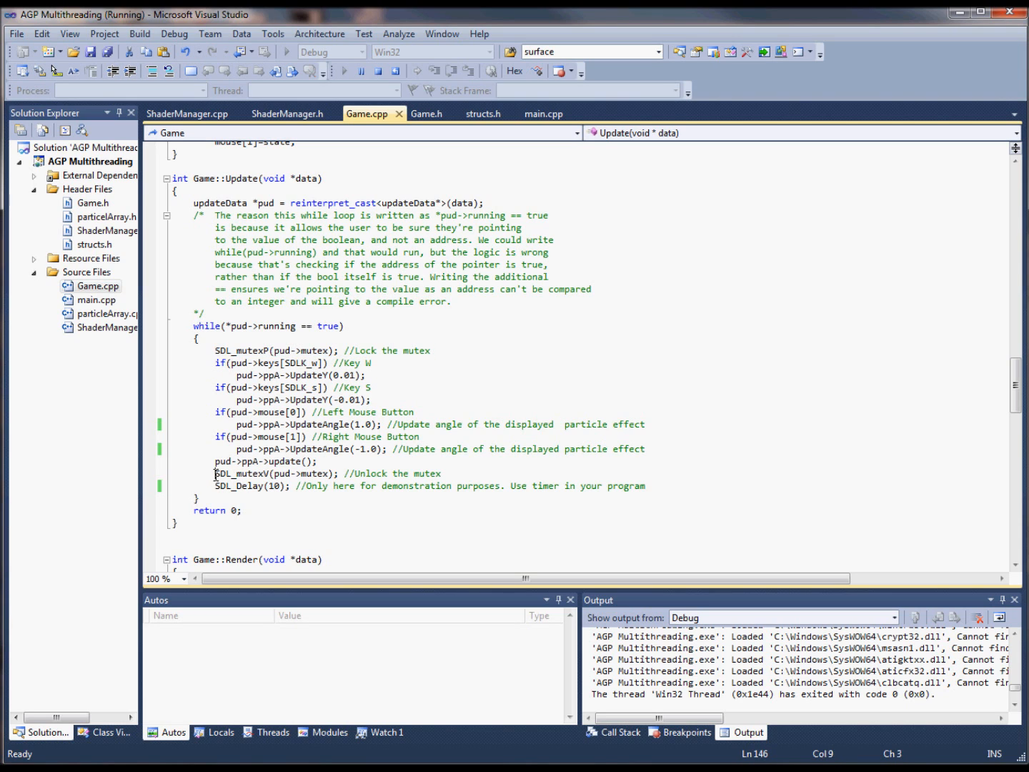
pyautogui.moveTo(214, 473); pyautogui.dragTo(442, 473)
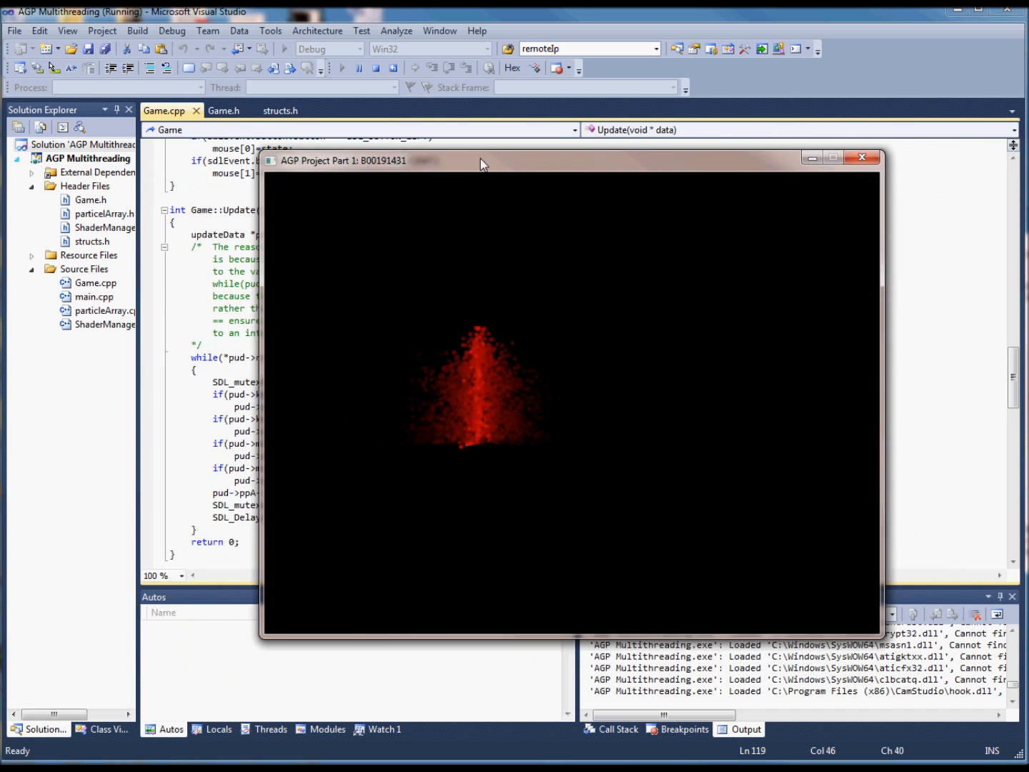
# Drag the particle window up-right, further right, then back left while particles render.
pyautogui.moveTo(483, 163); pyautogui.dragTo(465, 199)
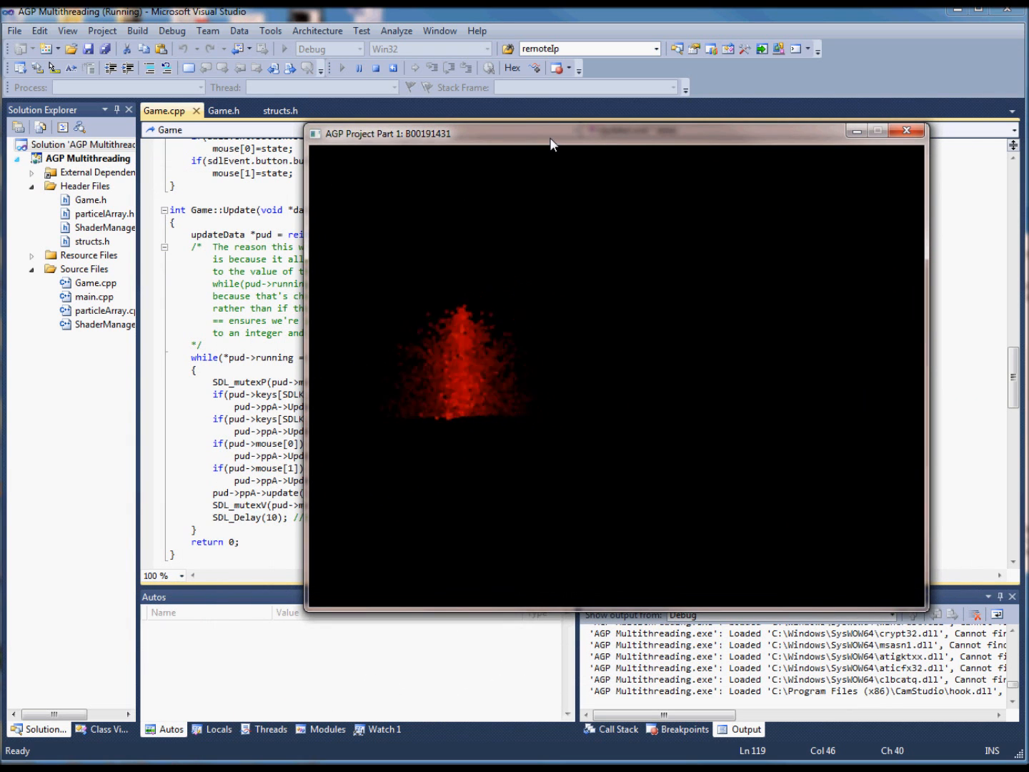
pyautogui.moveTo(554, 133); pyautogui.dragTo(594, 137)
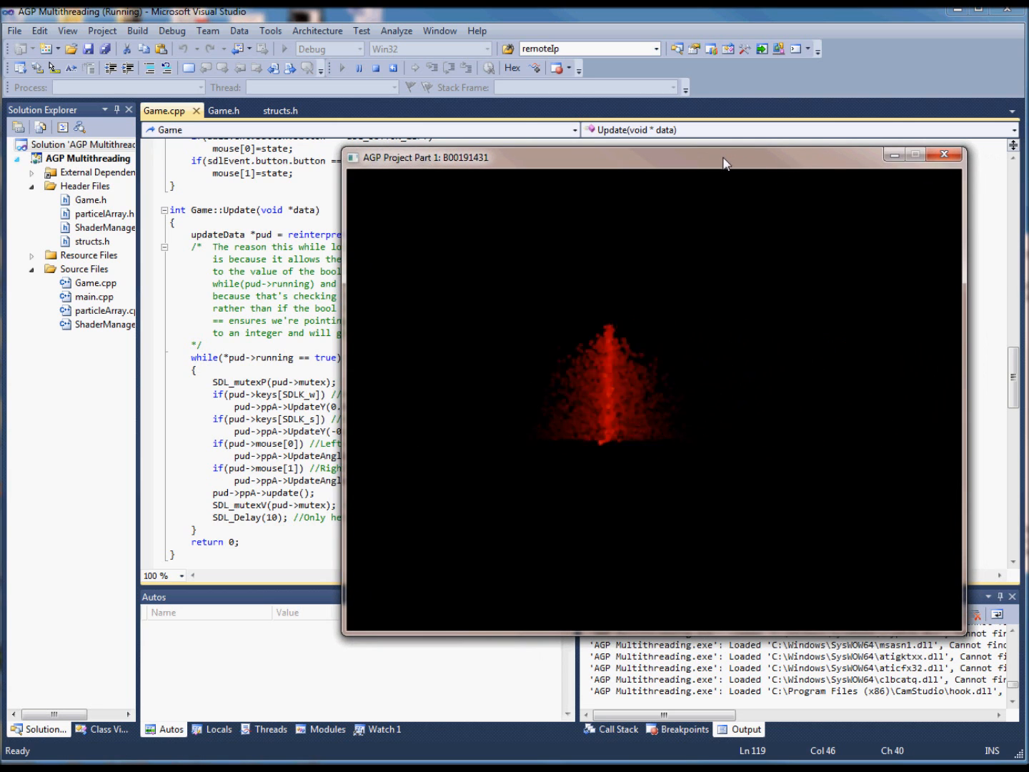
pyautogui.moveTo(726, 157); pyautogui.dragTo(650, 134)
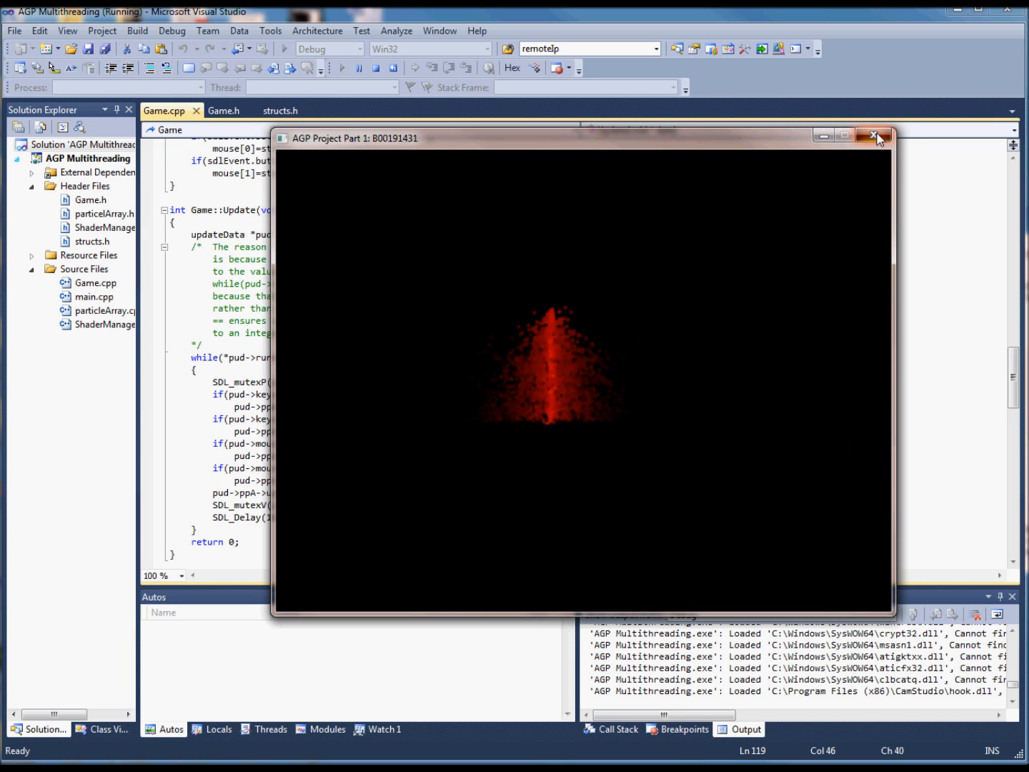
# Close and relaunch the particle demo, then drag its window up and to the left.
pyautogui.click(878, 136)
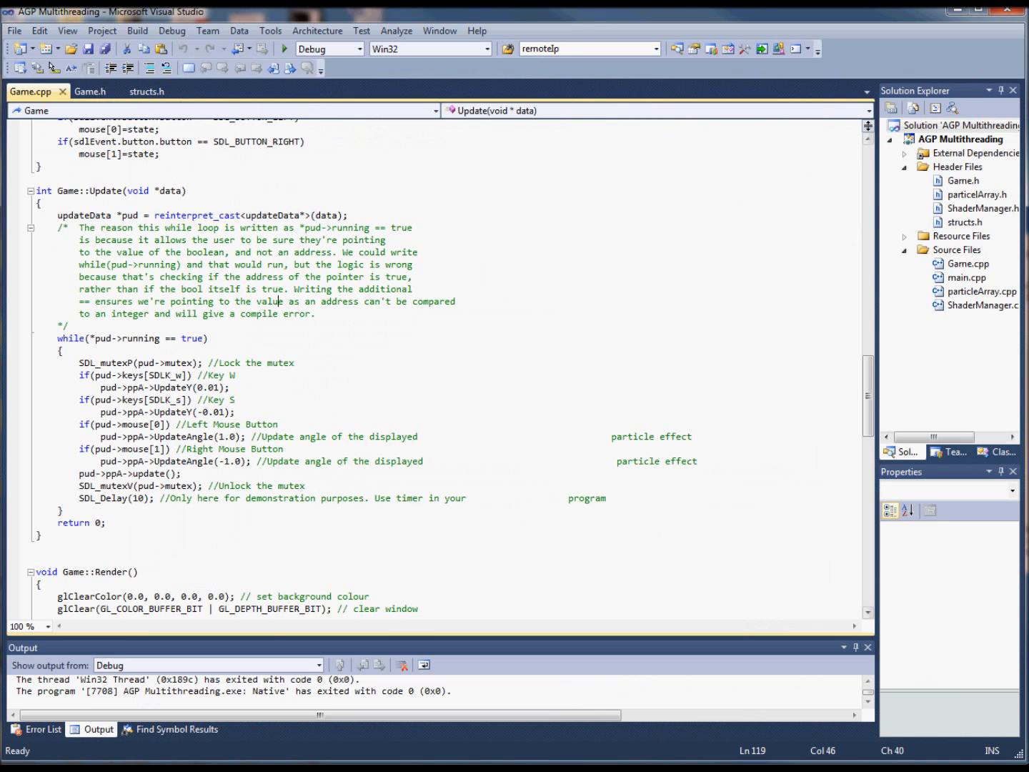
pyautogui.click(284, 48)
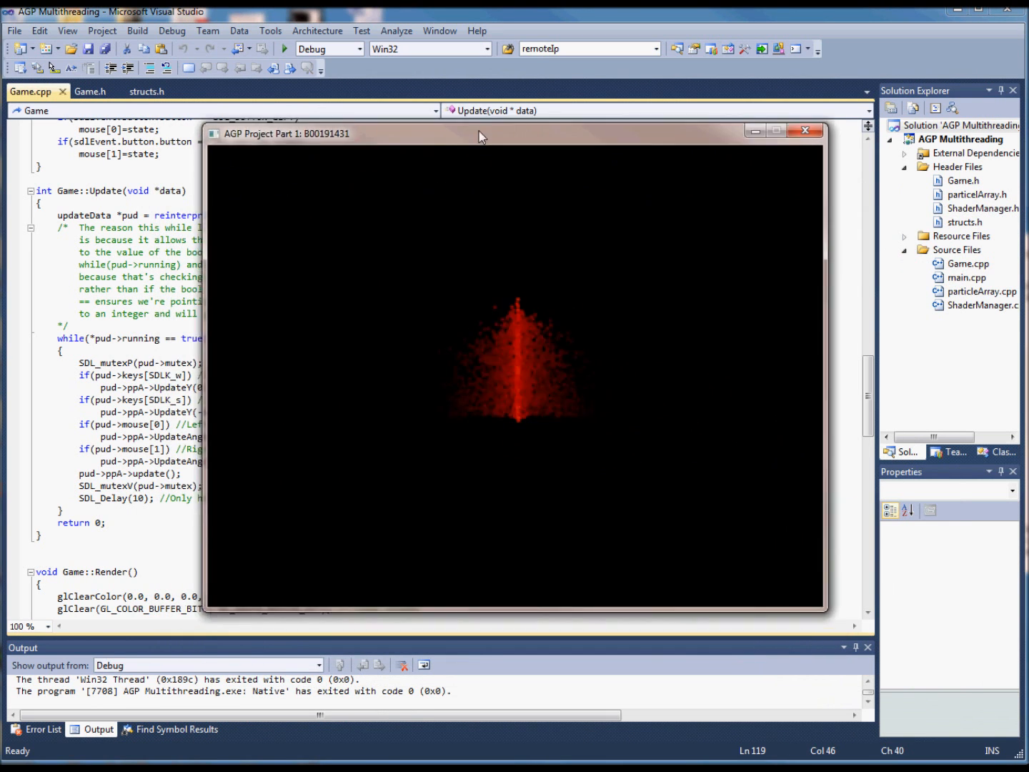
pyautogui.moveTo(479, 133); pyautogui.dragTo(382, 191)
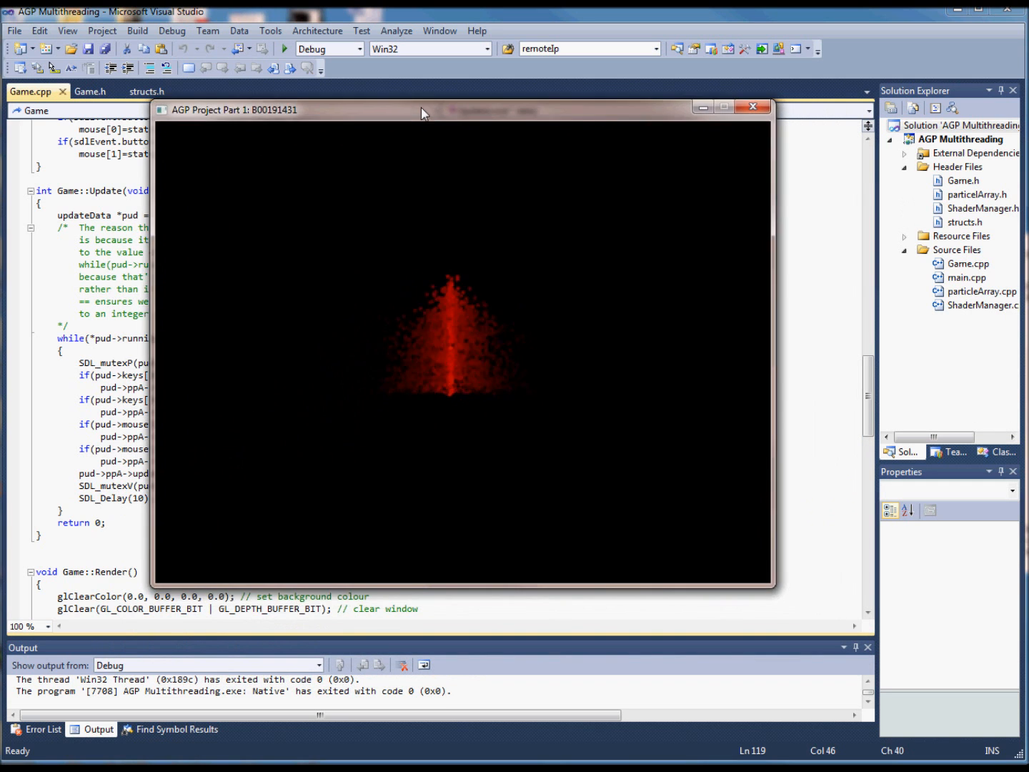
pyautogui.moveTo(422, 110); pyautogui.dragTo(268, 117)
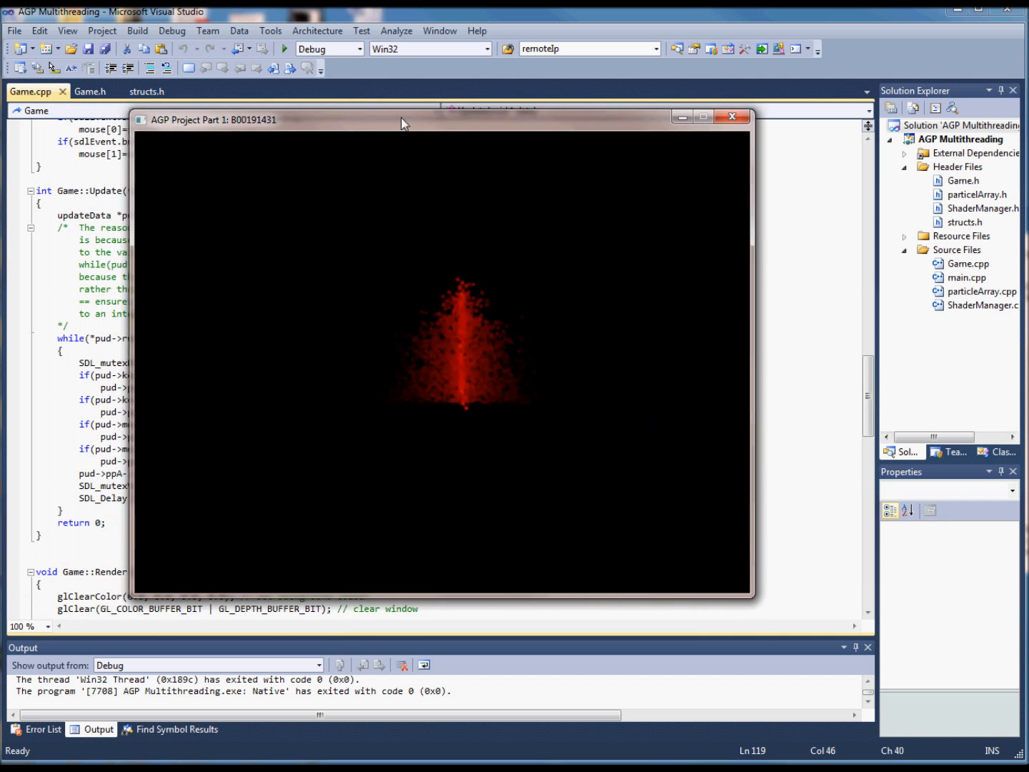
# Drag the particle window well right, then back left, and bring Visual Studio forward.
pyautogui.moveTo(404, 120); pyautogui.dragTo(607, 125)
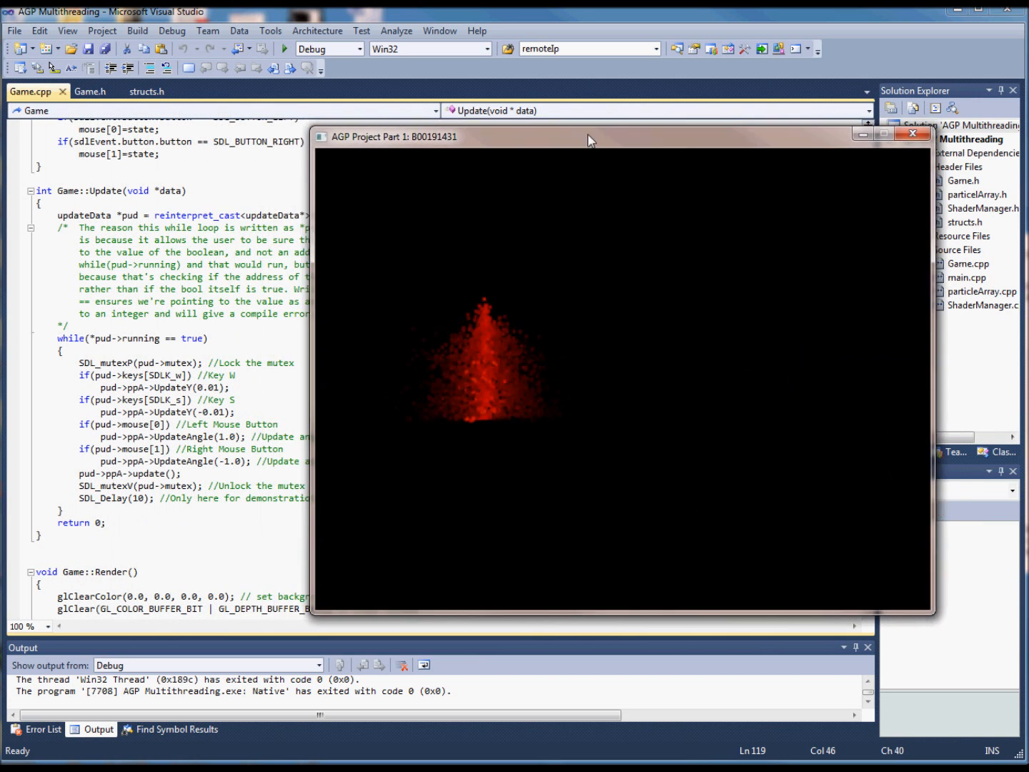
pyautogui.moveTo(590, 137); pyautogui.dragTo(469, 140)
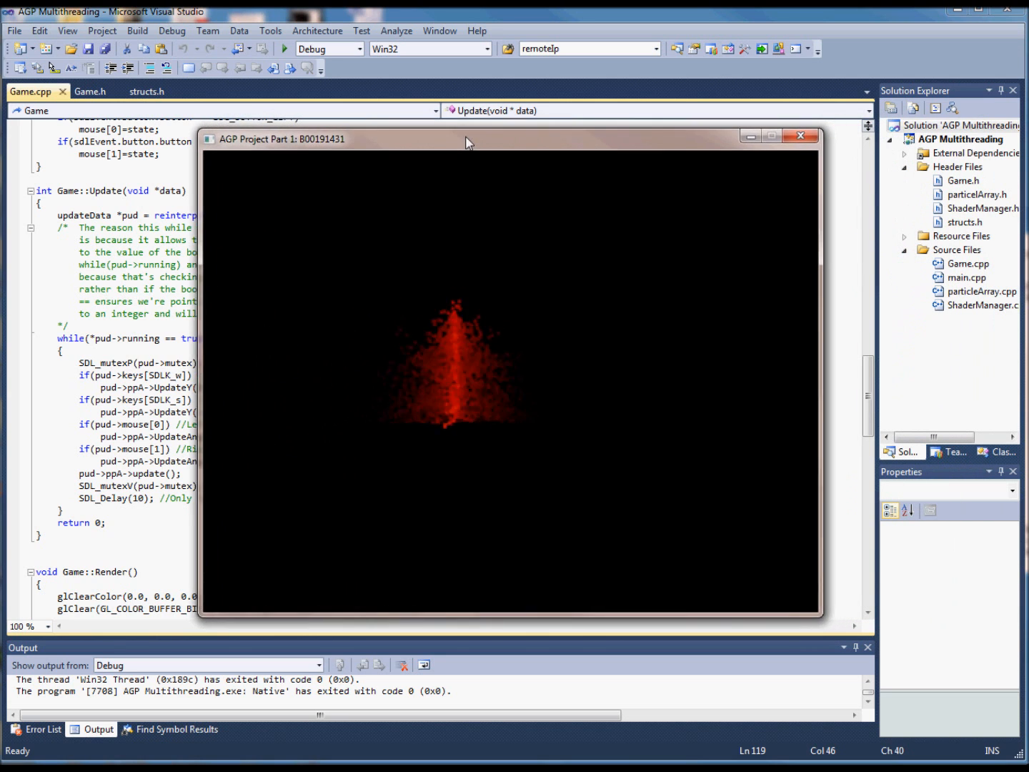
pyautogui.moveTo(469, 140); pyautogui.dragTo(361, 140)
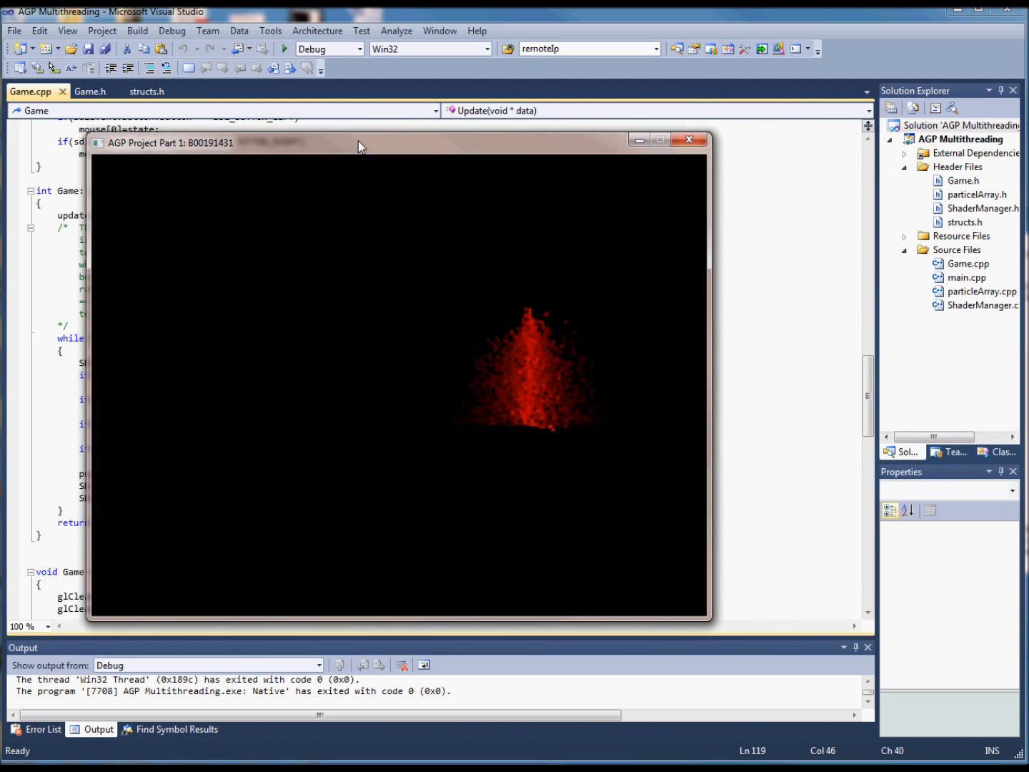
pyautogui.click(688, 139)
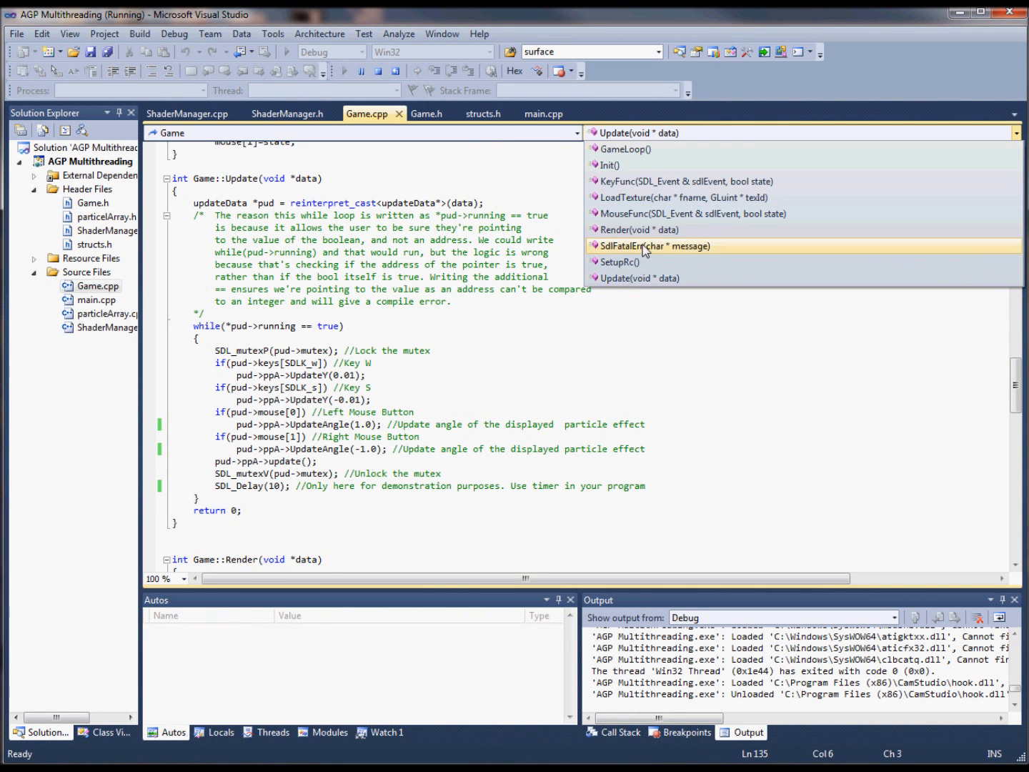
# Jump to Render(void* data) and add '//activate here' and '//deactivate here' after SDL_GL_MakeCurrent.
pyautogui.click(639, 230)
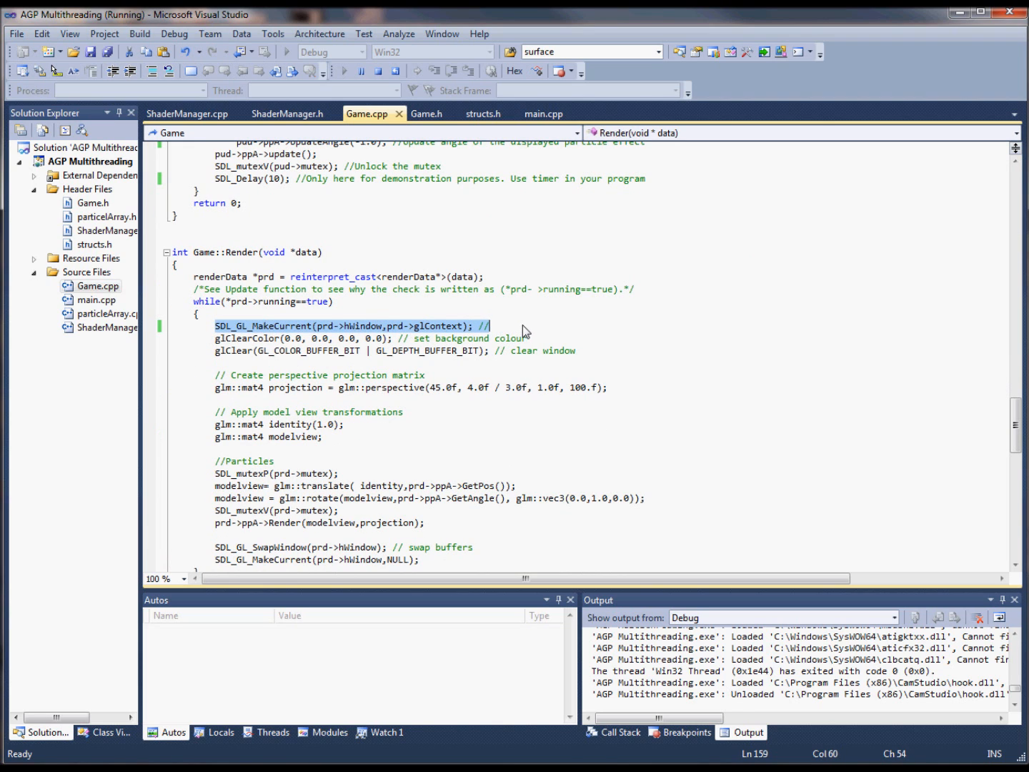
pyautogui.write('activate here')
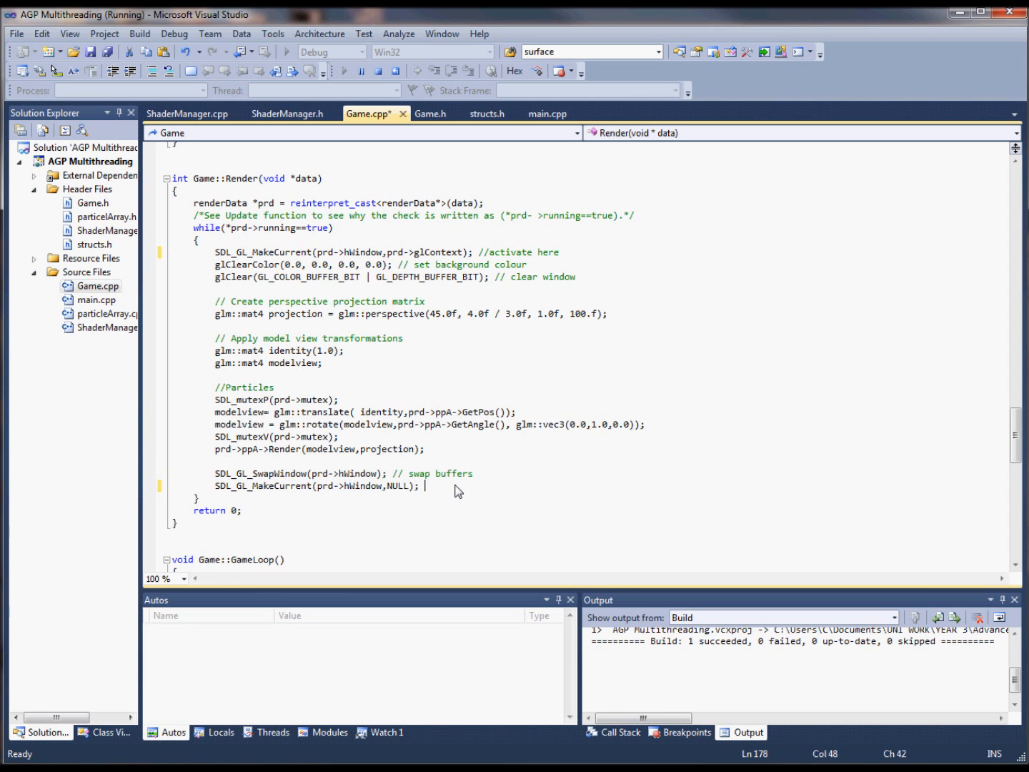
pyautogui.write('//deactivate here')
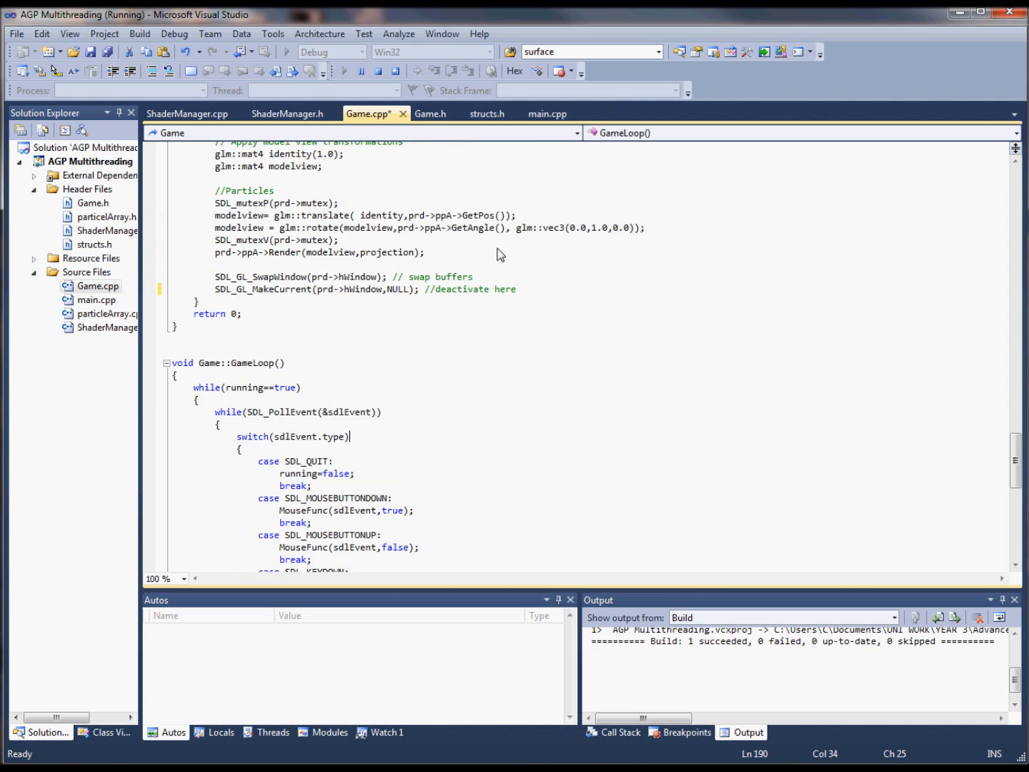
# Choose SetupRc() from Game.cpp's function dropdown in the navigation bar.
pyautogui.click(1008, 132)
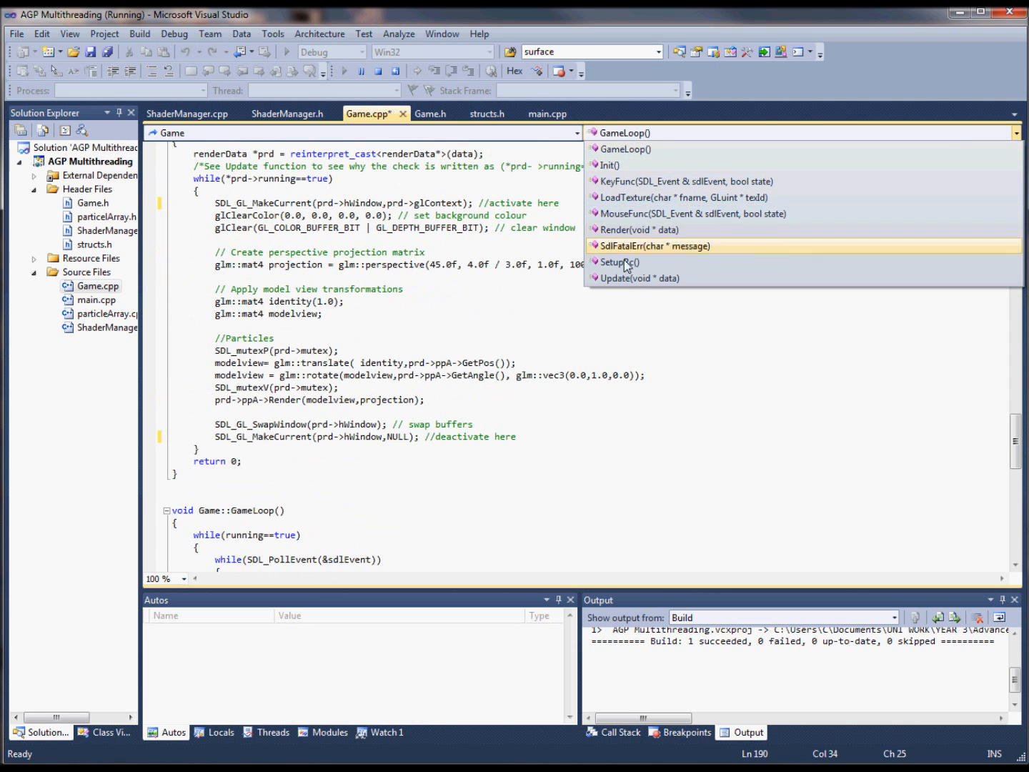
pyautogui.click(618, 262)
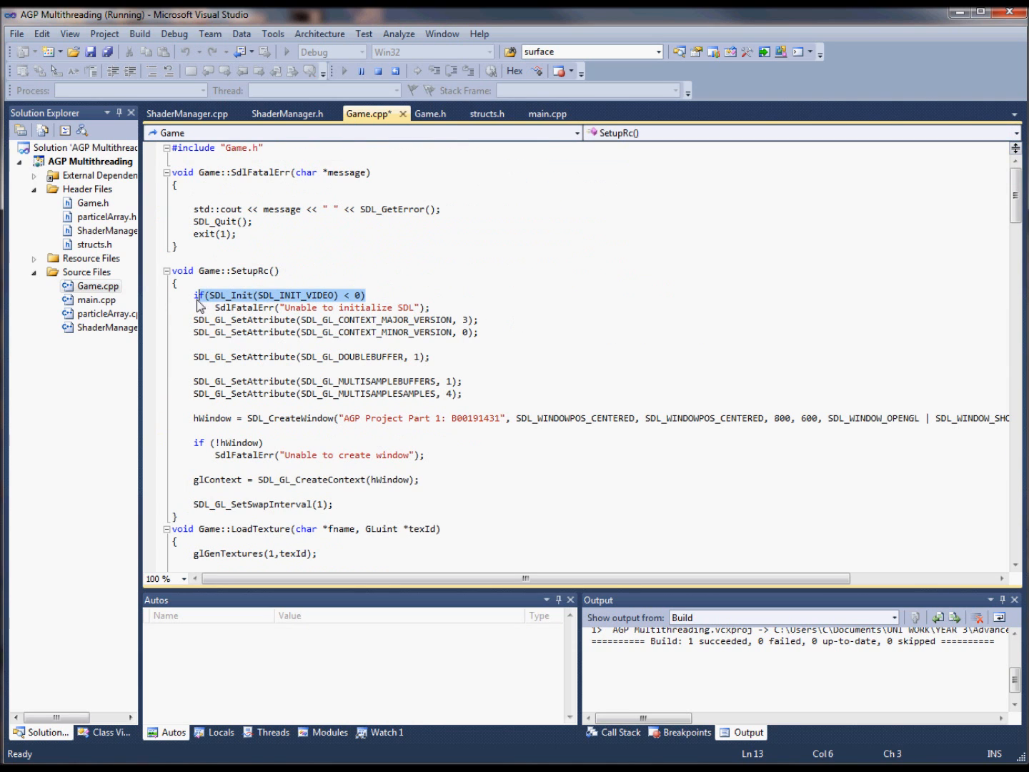